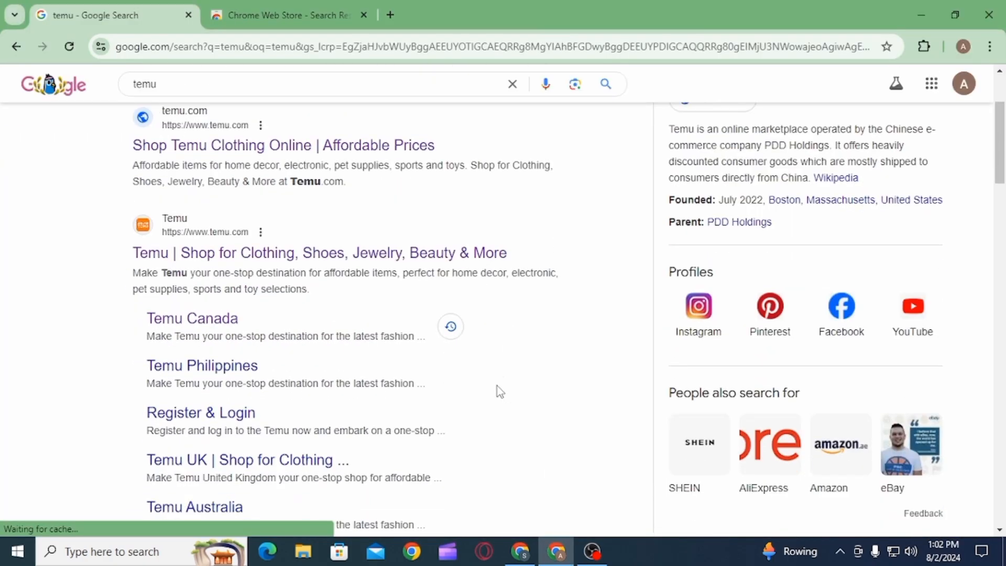
# Scroll through the Google results for 'temu' and switch to the Chrome Web Store page.
pyautogui.scroll(-3)
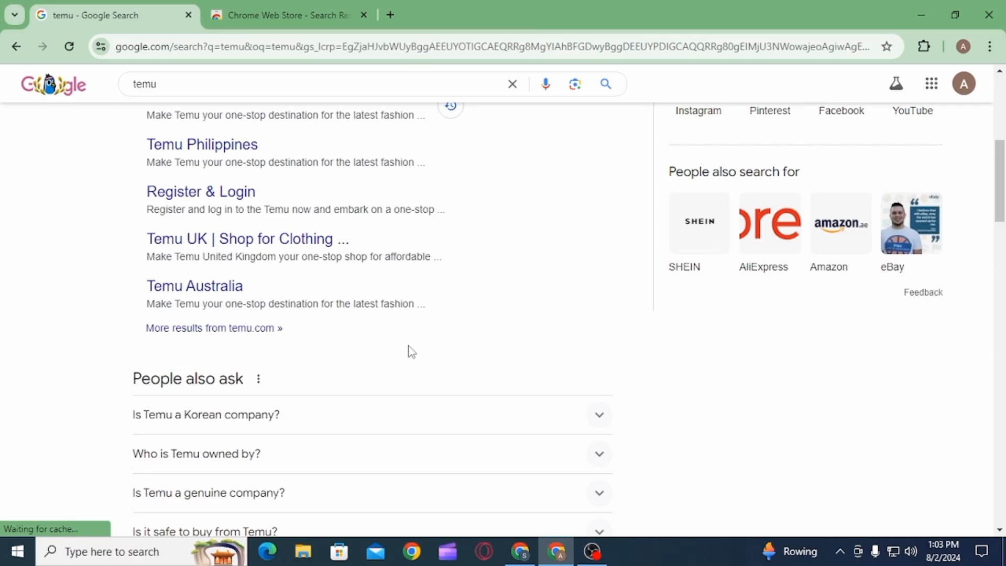
pyautogui.scroll(-3)
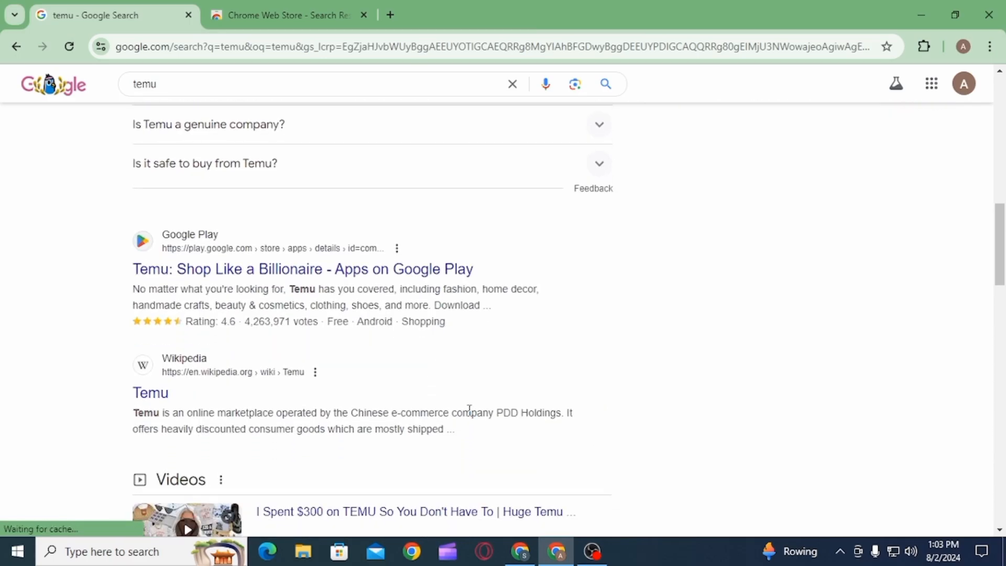
pyautogui.click(285, 14)
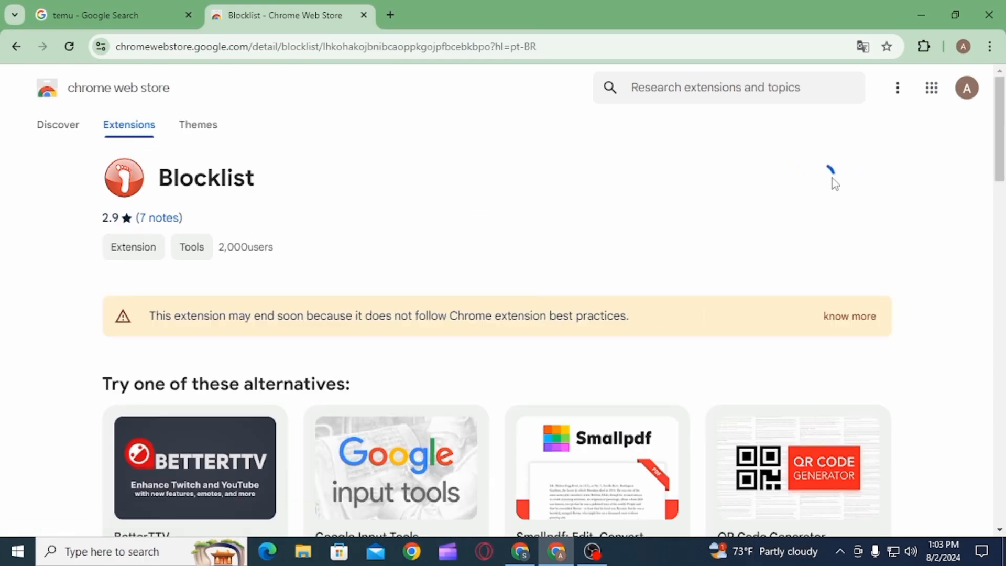
# Choose 'Add to Chrome' on the Blocklist extension page.
pyautogui.click(831, 176)
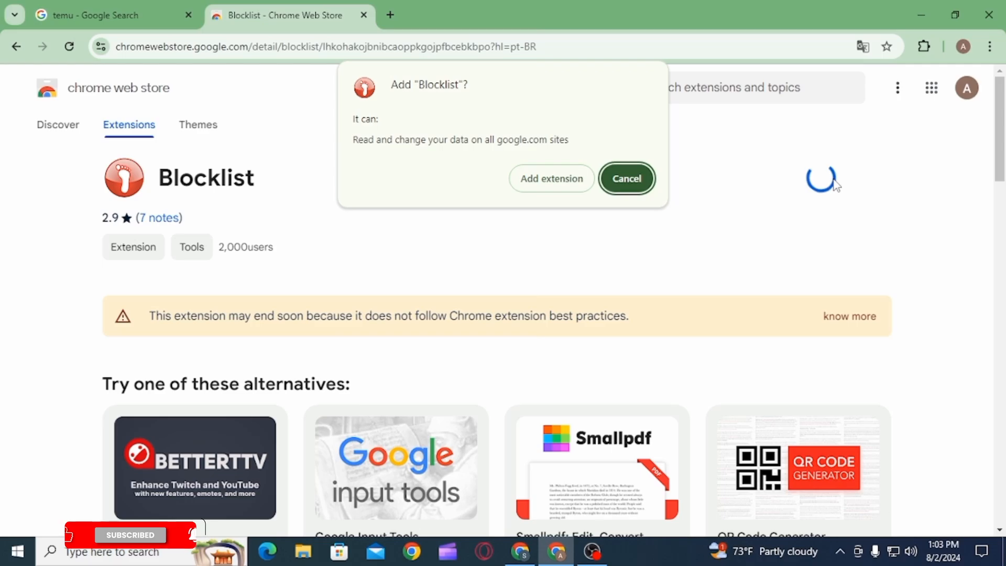
# Confirm 'Add extension' for Blocklist and dismiss the installed notice.
pyautogui.click(550, 178)
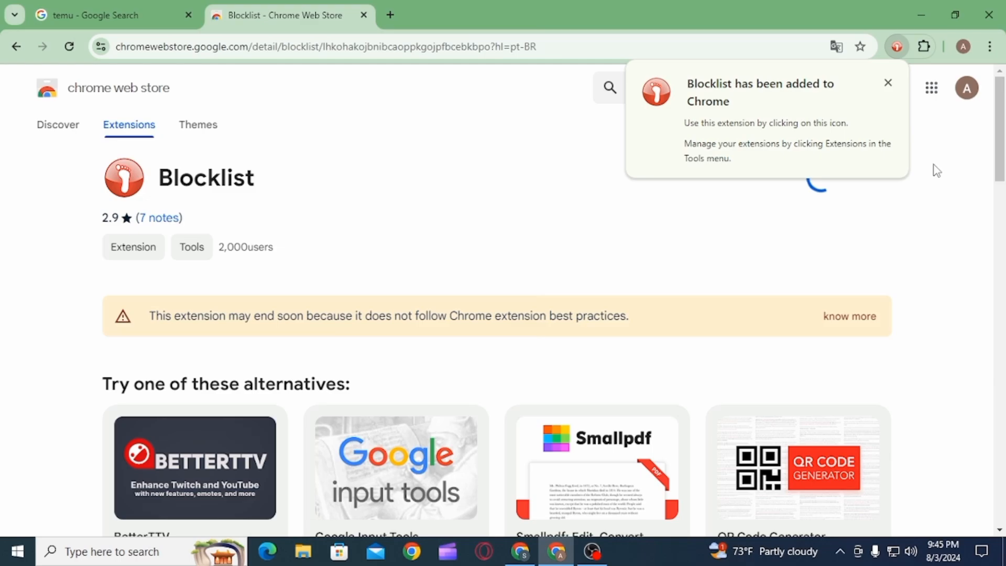
pyautogui.click(923, 46)
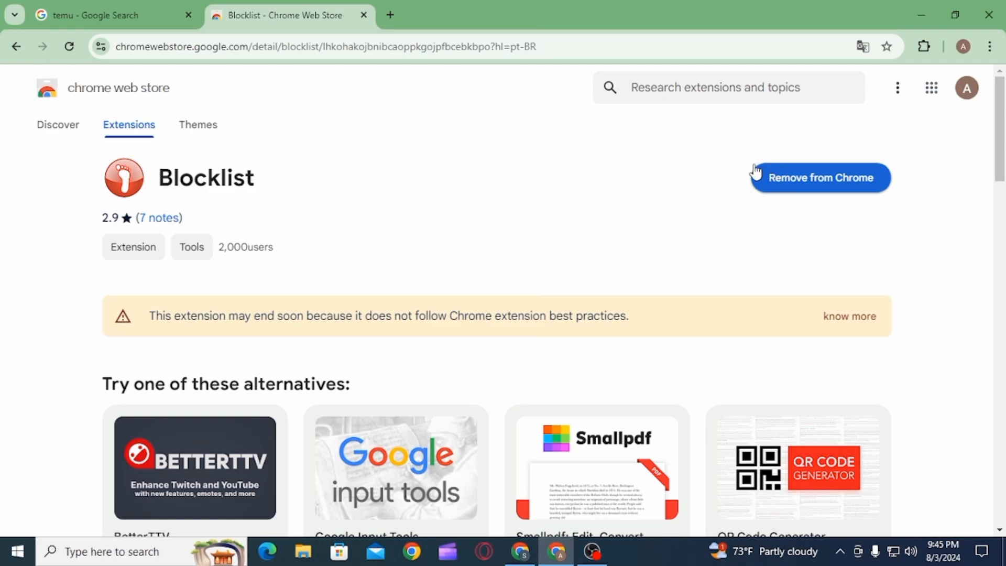
pyautogui.moveTo(940, 54)
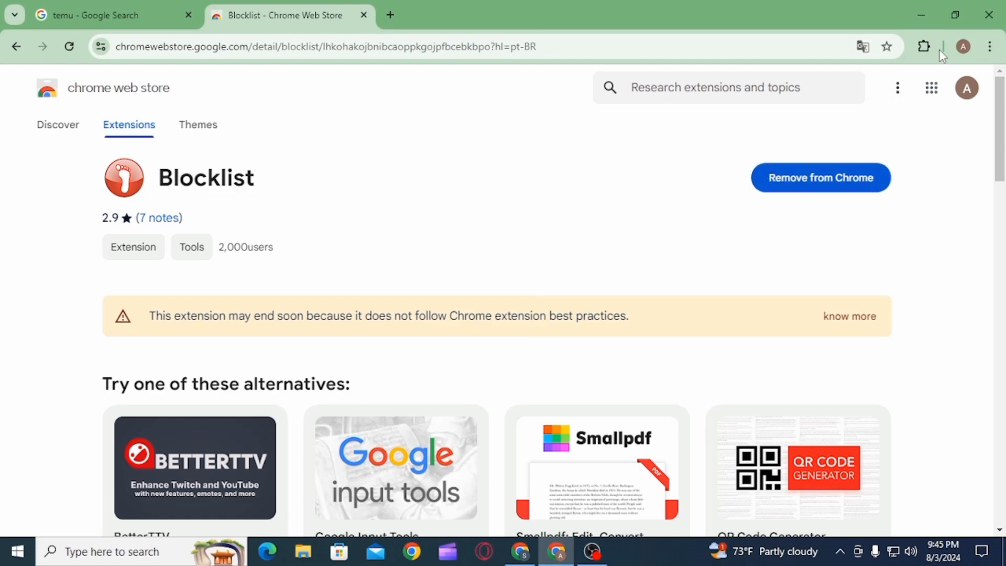
# Show the installed extensions list with Blocklist included via the toolbar Extensions icon.
pyautogui.click(923, 46)
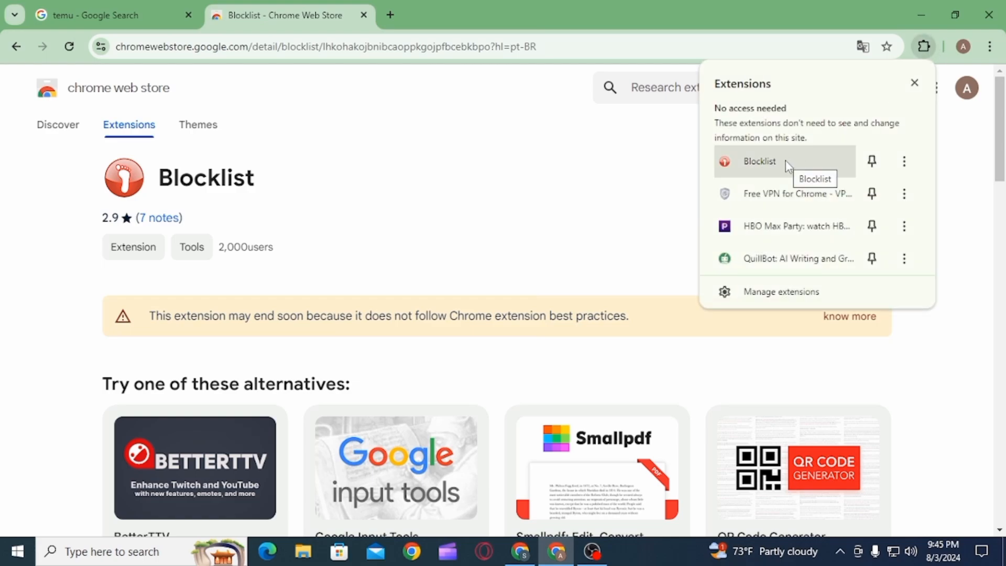